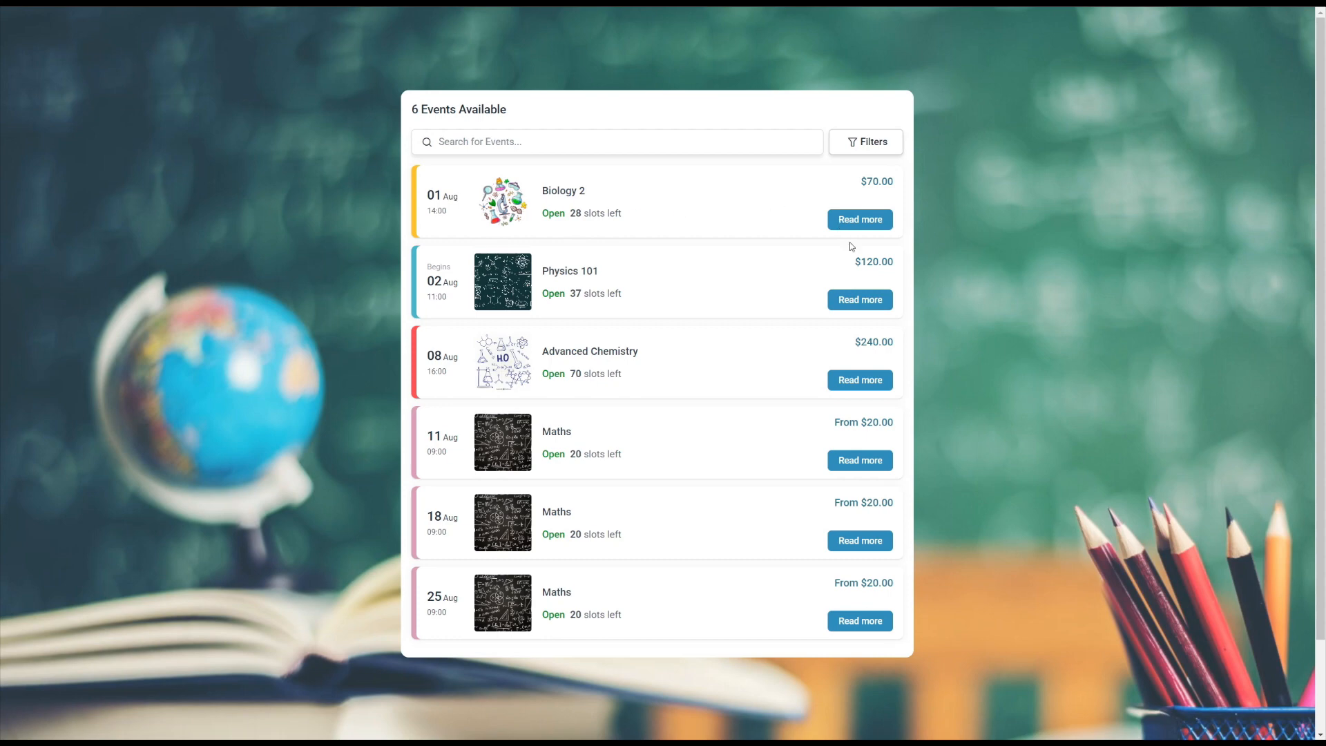
Book Physics 101 for three attendees, paying on-site, reaching the $360.00 confirmation.
{"action": "left_click", "coordinate": [859, 299]}
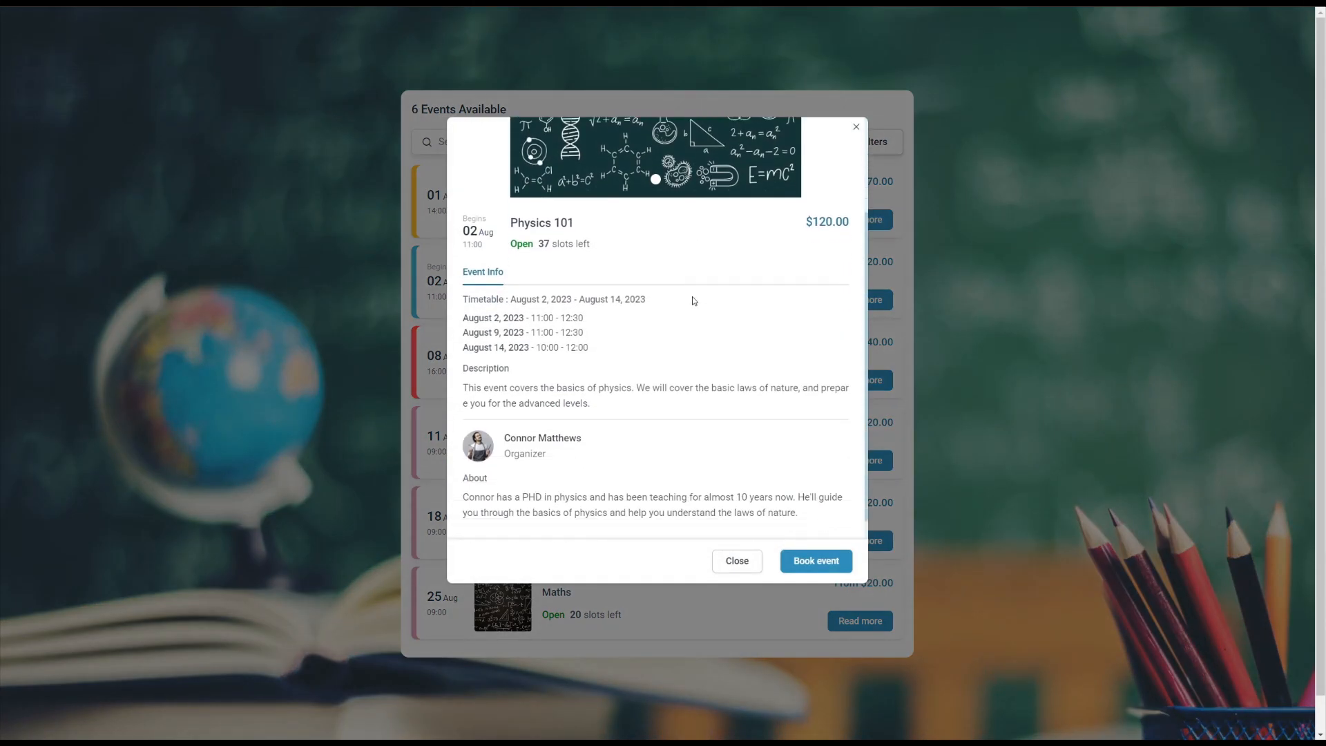
{"action": "left_click", "coordinate": [814, 560]}
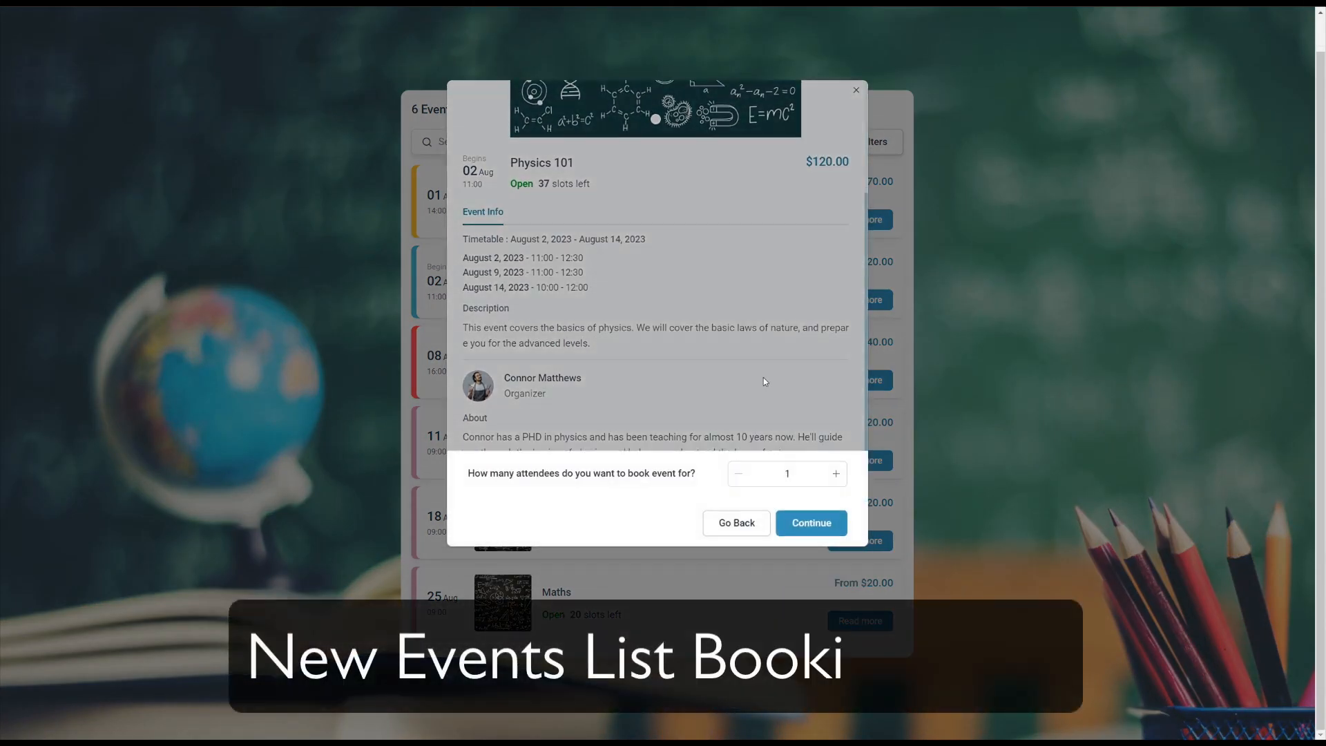
{"action": "left_click", "coordinate": [809, 523]}
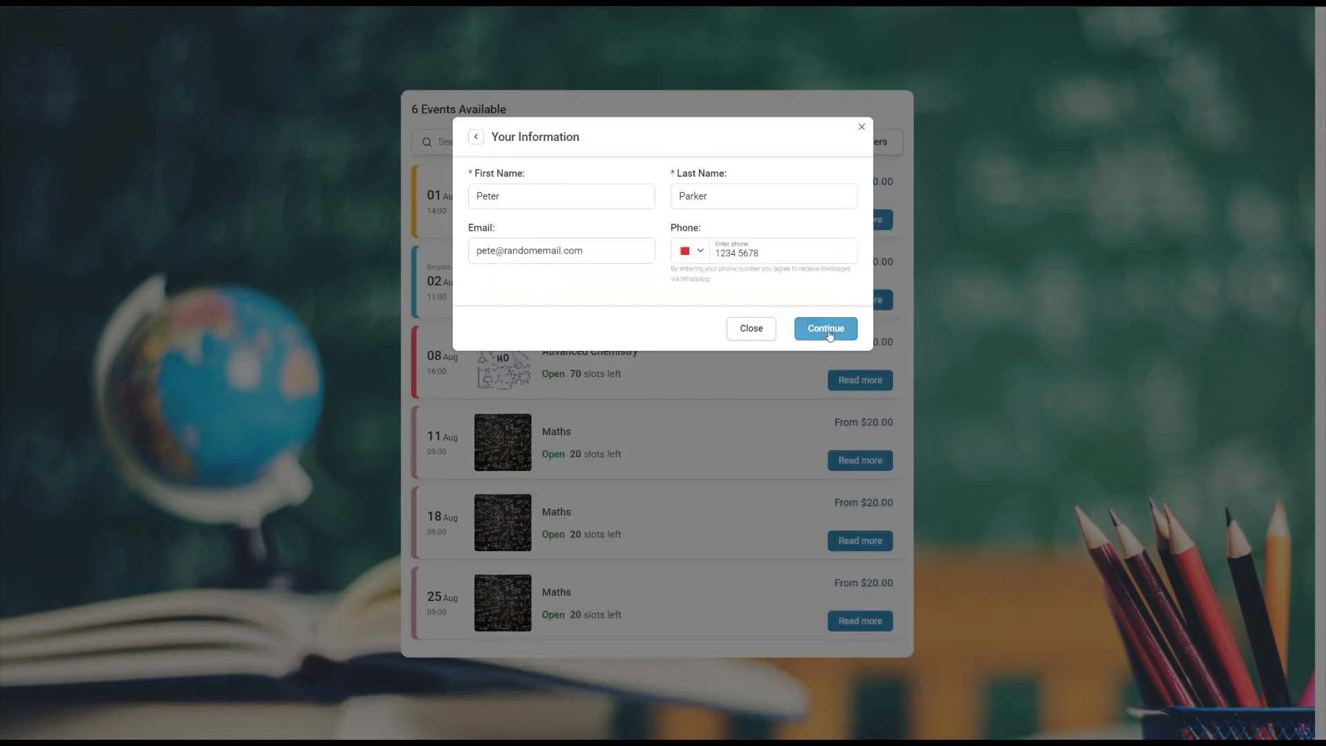
{"action": "left_click", "coordinate": [824, 328]}
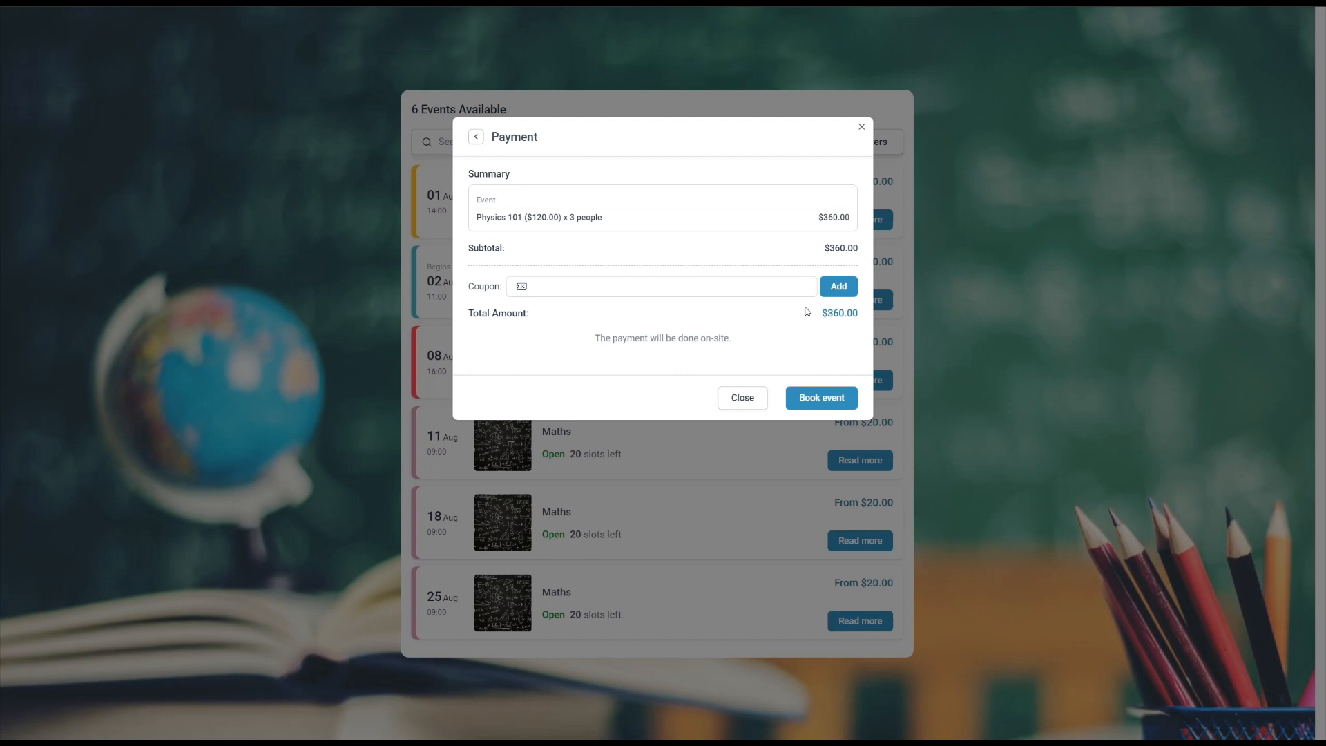
{"action": "left_click", "coordinate": [818, 397]}
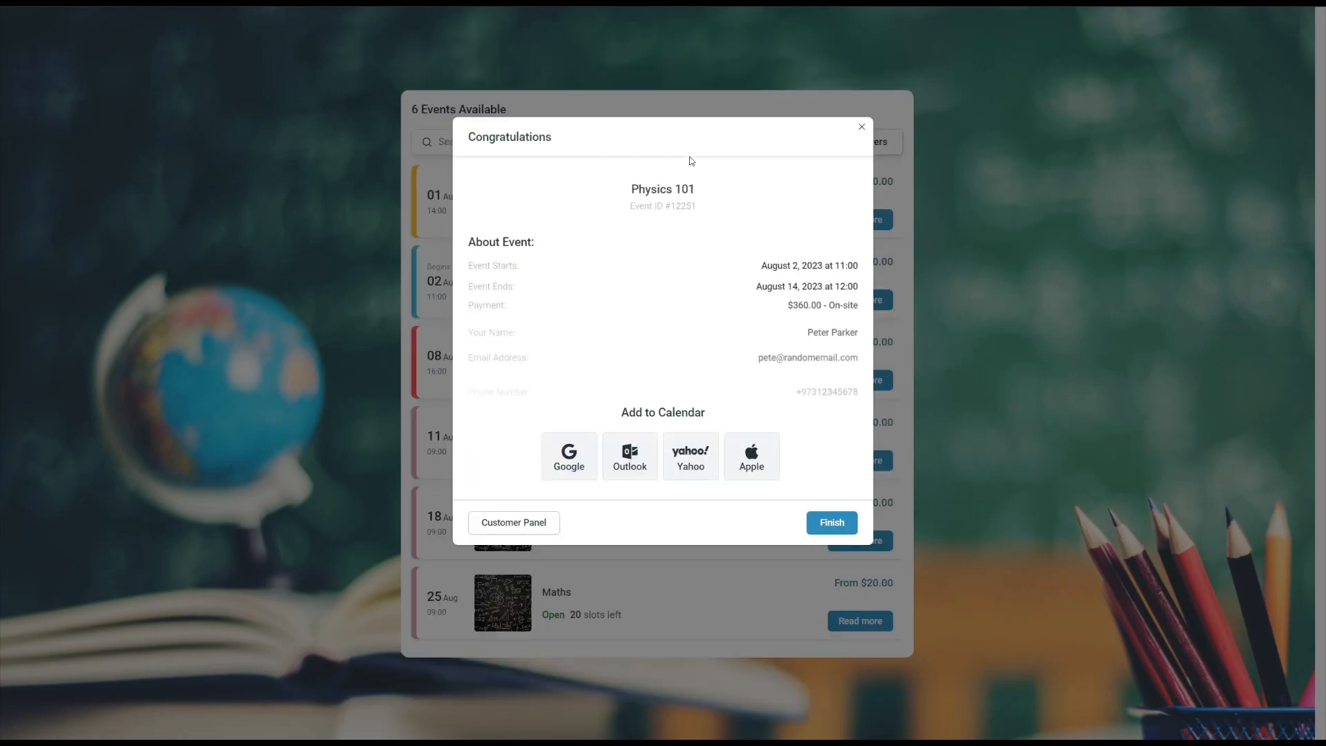
Close the confirmation, then set Events List Filters button to Filled and Read More to Plain.
{"action": "left_click", "coordinate": [830, 522]}
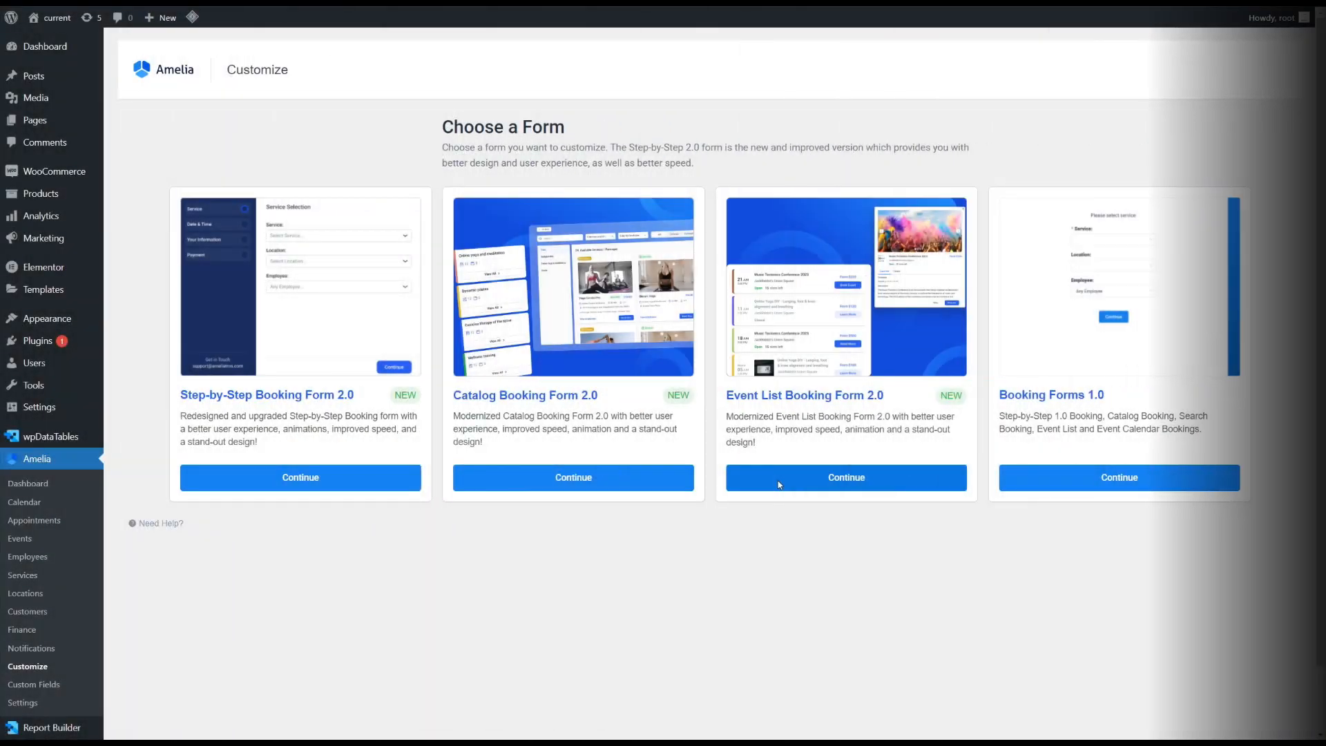
{"action": "left_click", "coordinate": [845, 477]}
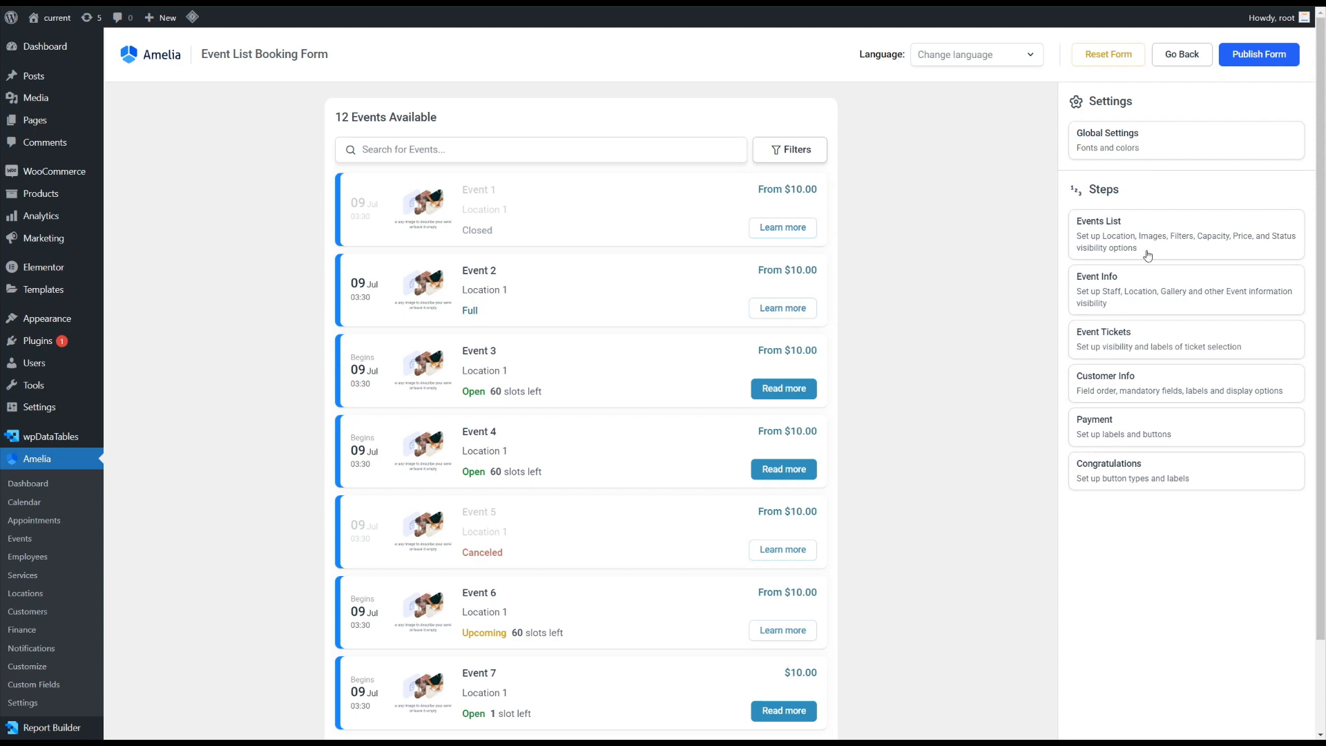
{"action": "left_click", "coordinate": [1100, 235]}
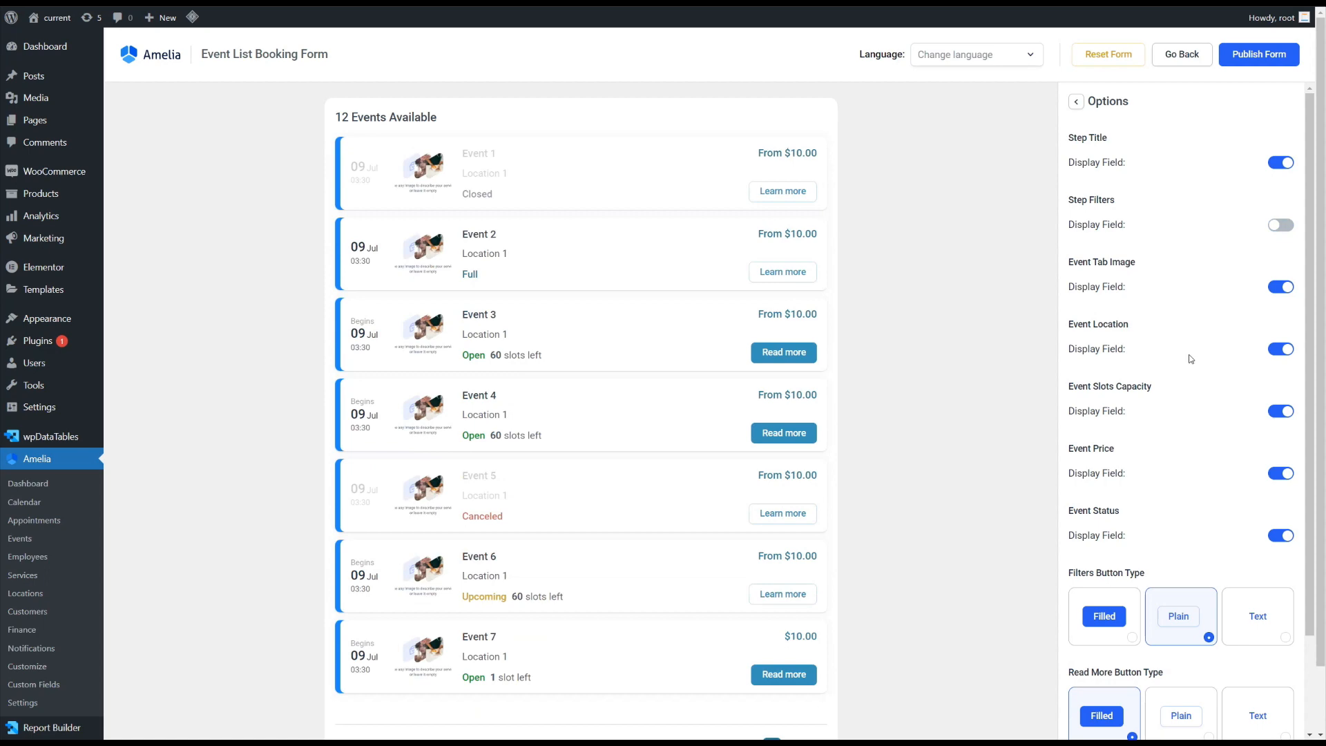
{"action": "scroll", "scroll_direction": "down", "scroll_amount": 3}
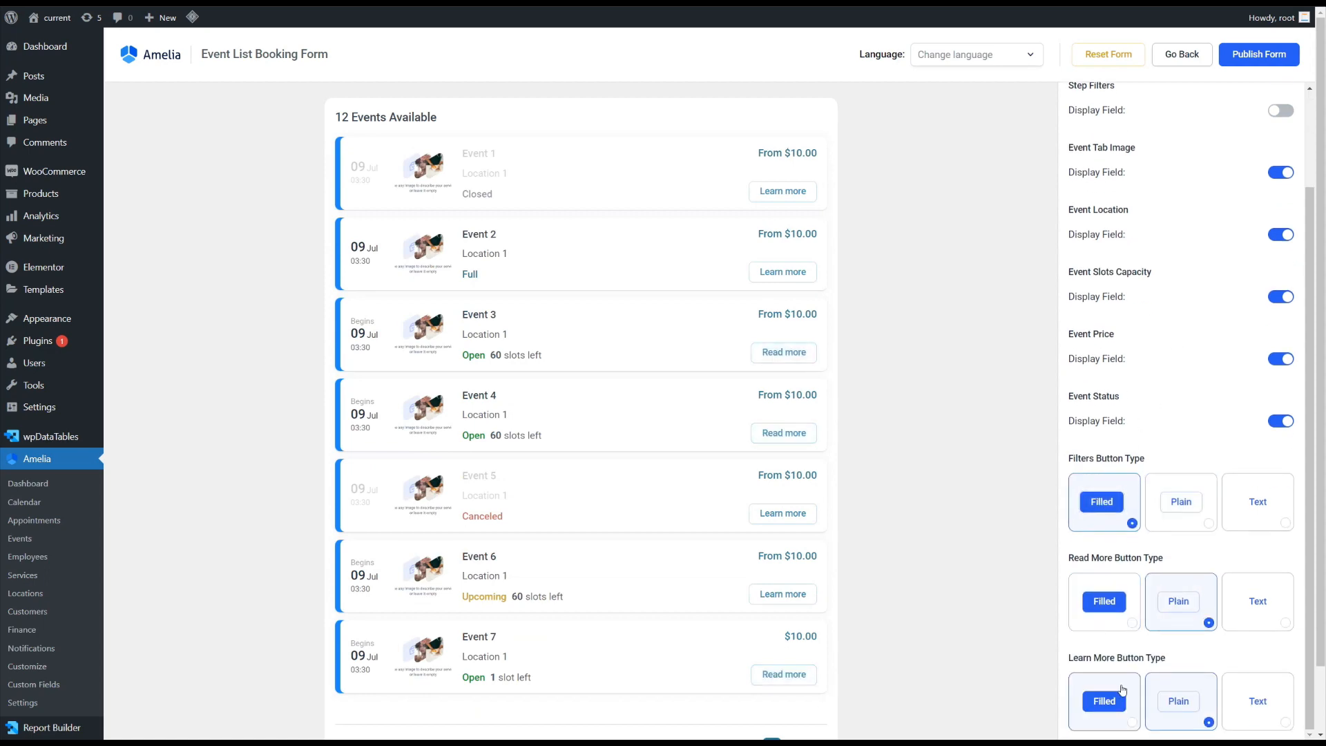
{"action": "left_click", "coordinate": [22, 629]}
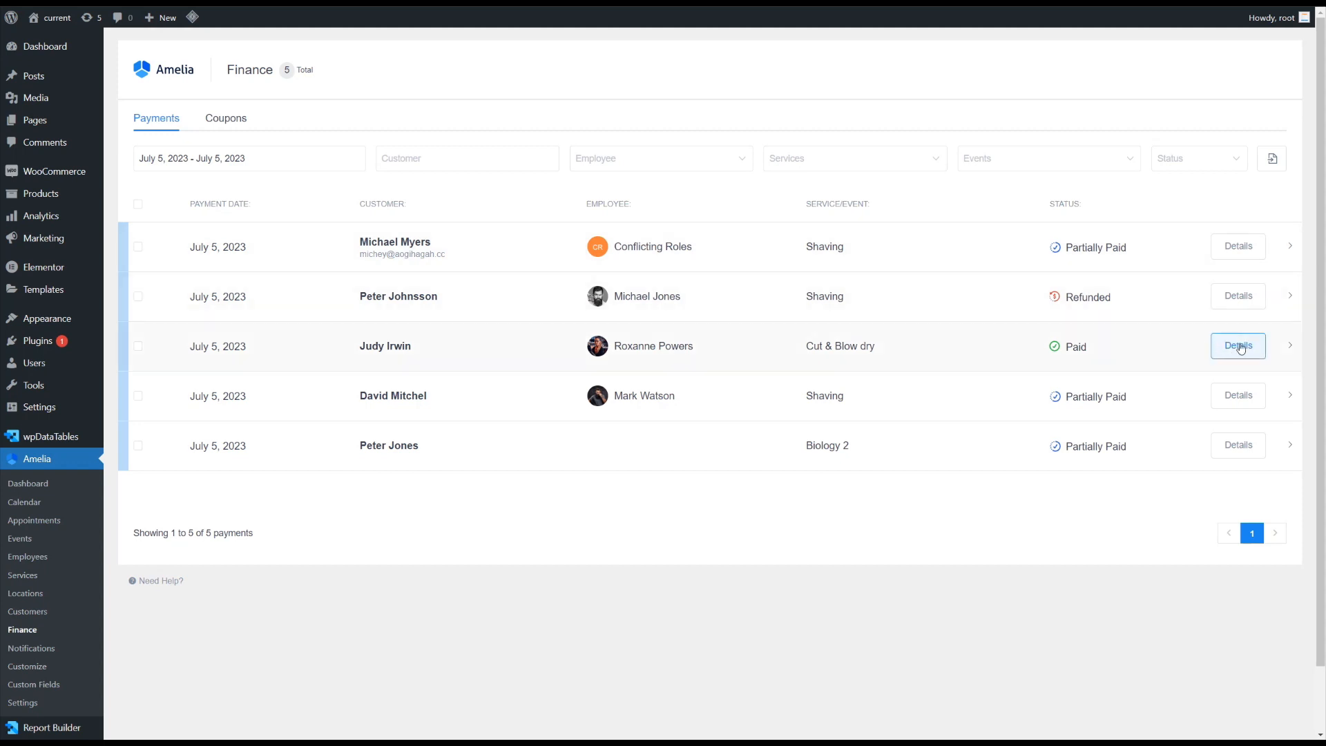
Refund and confirm the $60.00 Cut & Blow dry payment from its details.
{"action": "left_click", "coordinate": [1237, 346]}
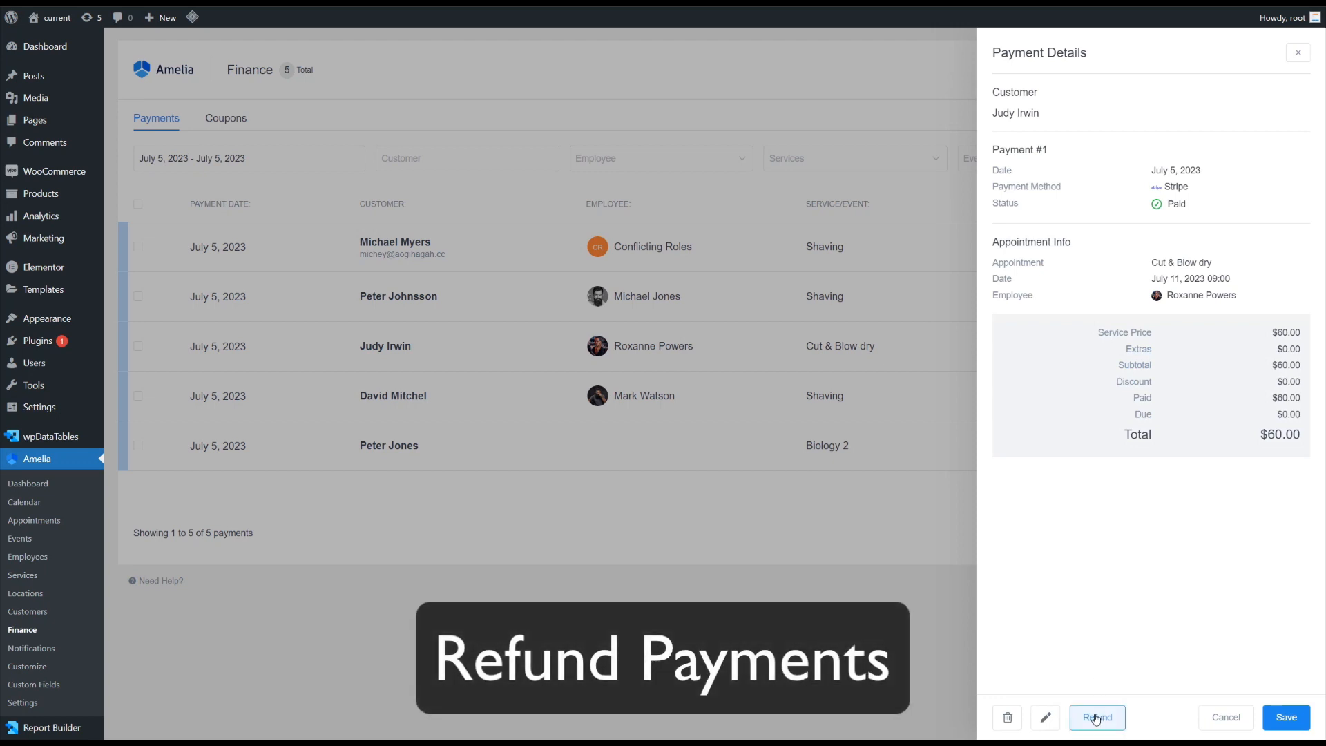
{"action": "left_click", "coordinate": [1096, 717]}
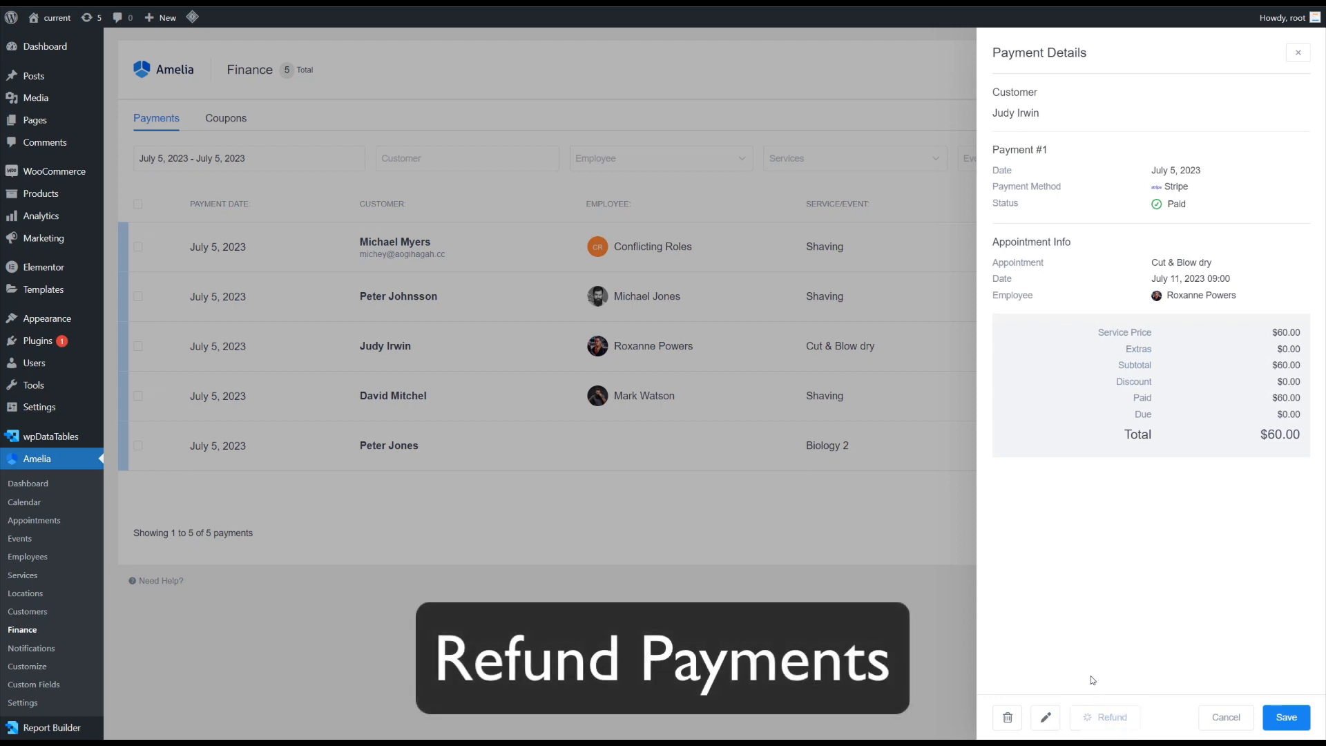
{"action": "left_click", "coordinate": [1111, 717]}
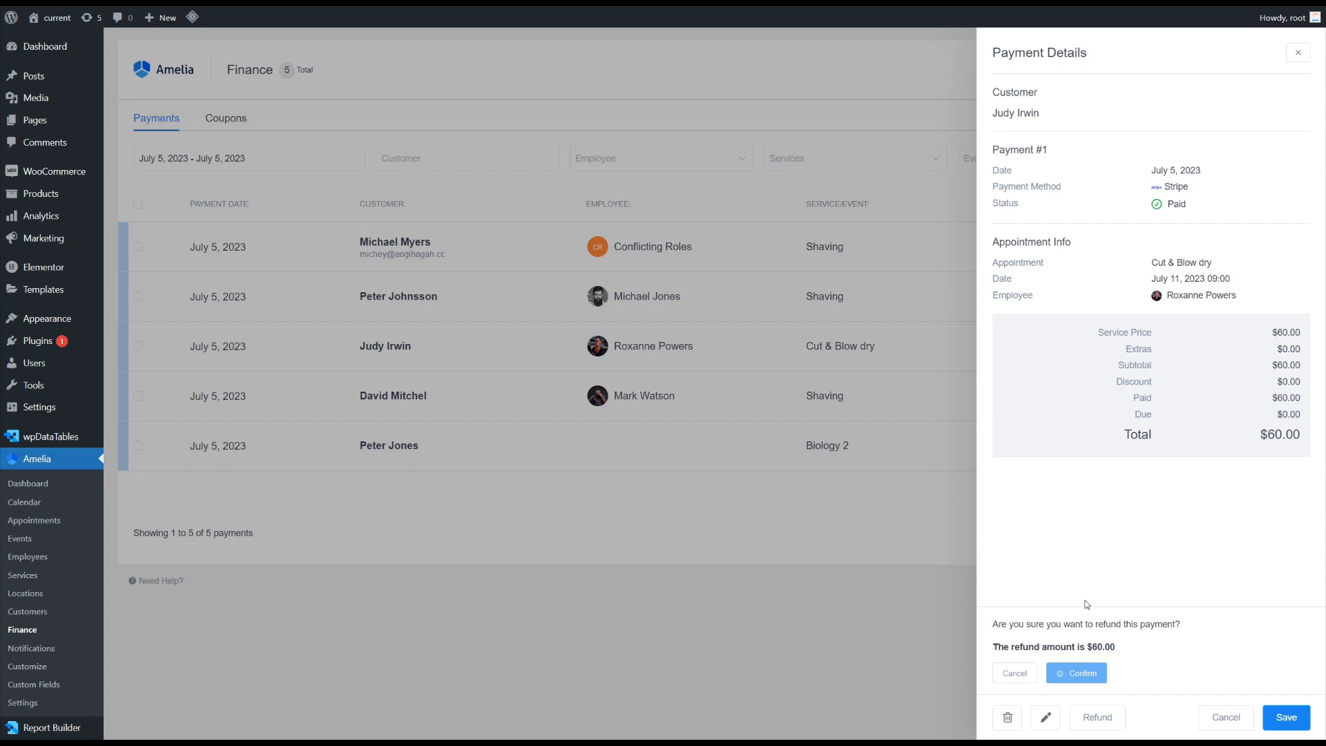
{"action": "left_click", "coordinate": [1077, 671]}
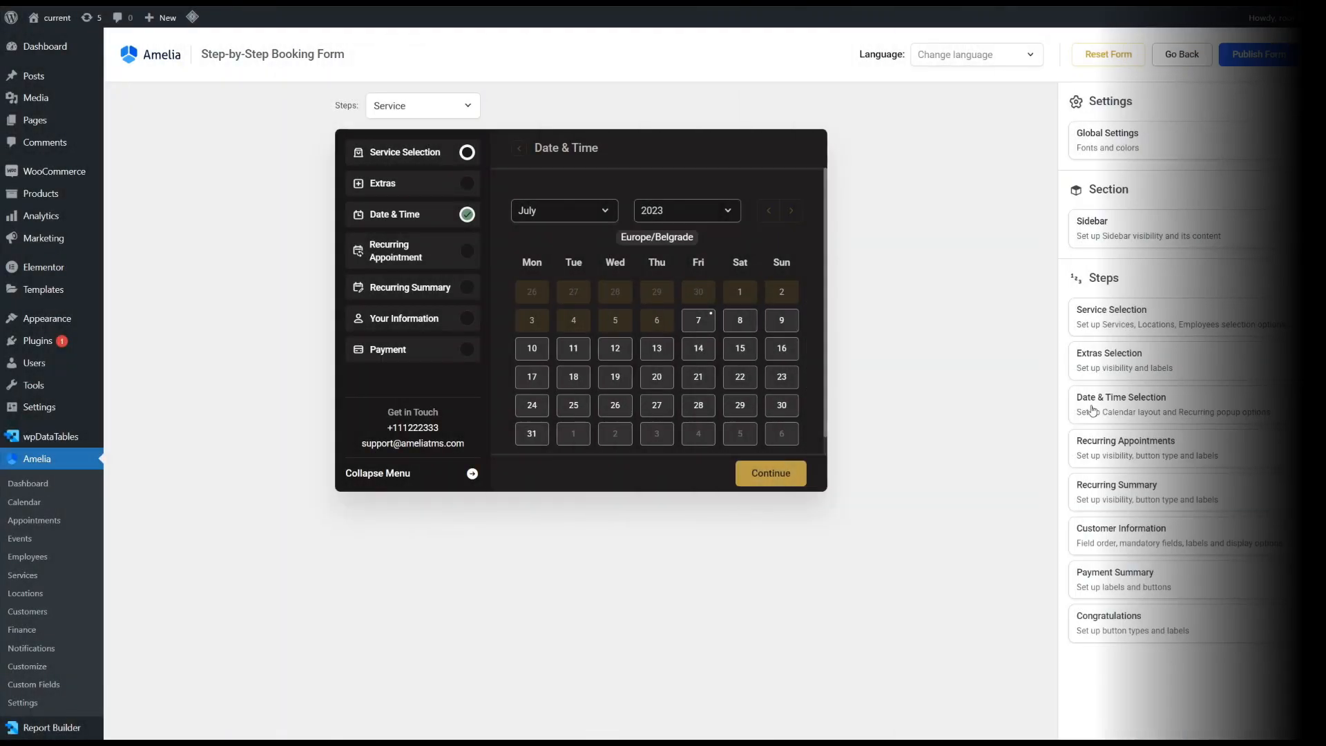
Open the Date & Time Selection step in the Step-by-Step form customizer.
{"action": "left_click", "coordinate": [1121, 398]}
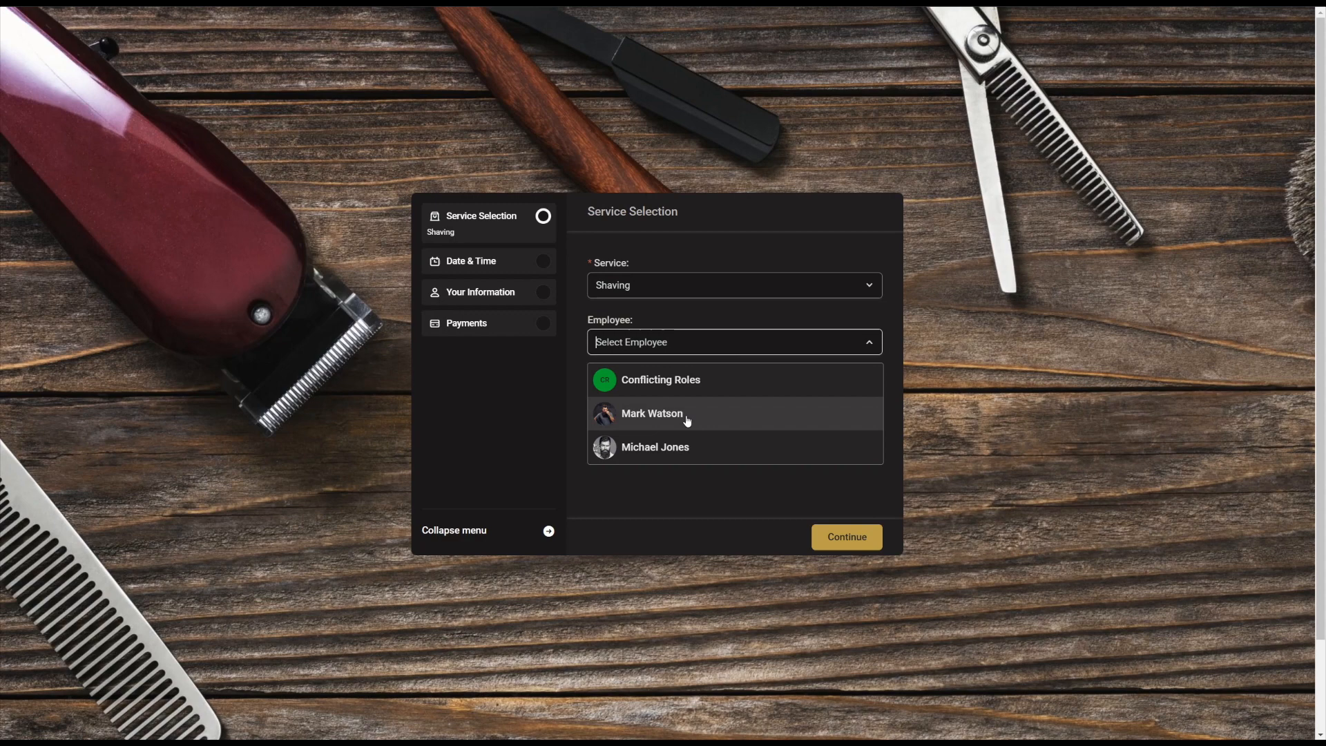
Choose an employee for Shaving, pick July 14, and scroll through its busy time slots.
{"action": "left_click", "coordinate": [651, 413]}
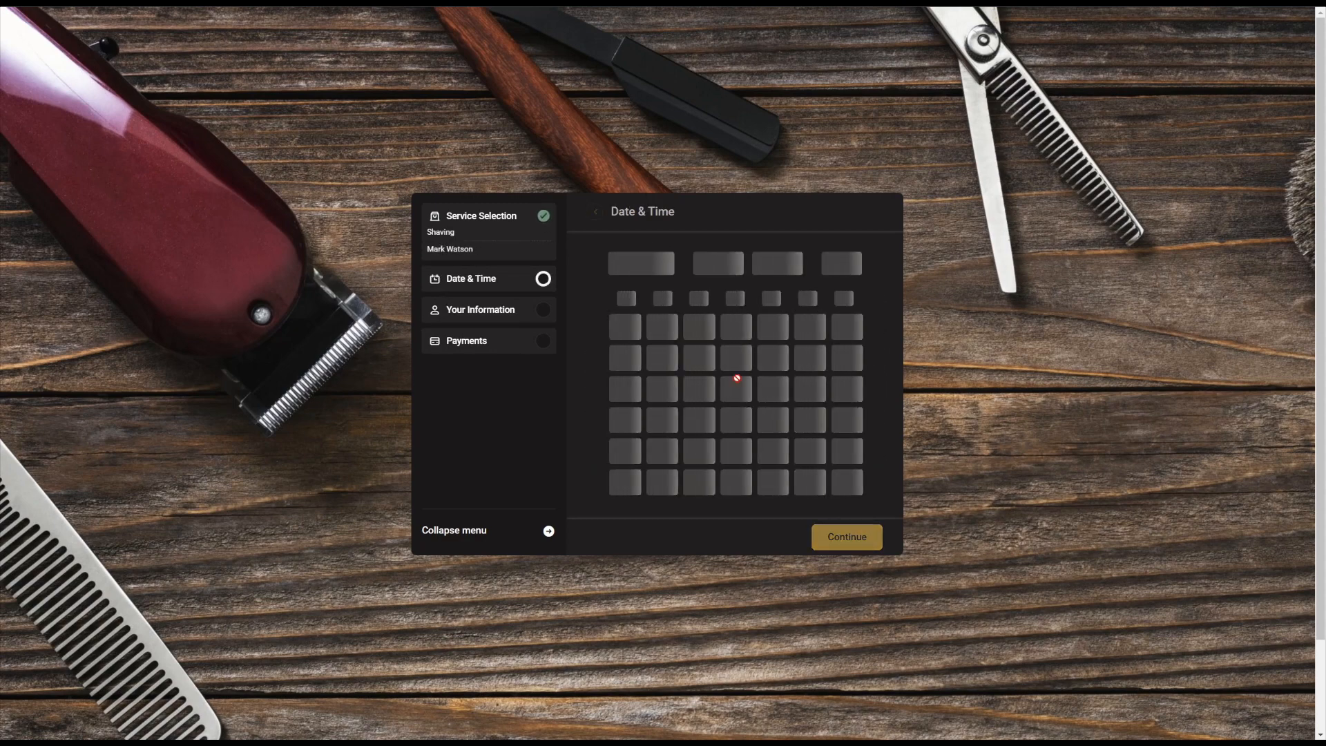
{"action": "left_click", "coordinate": [736, 388]}
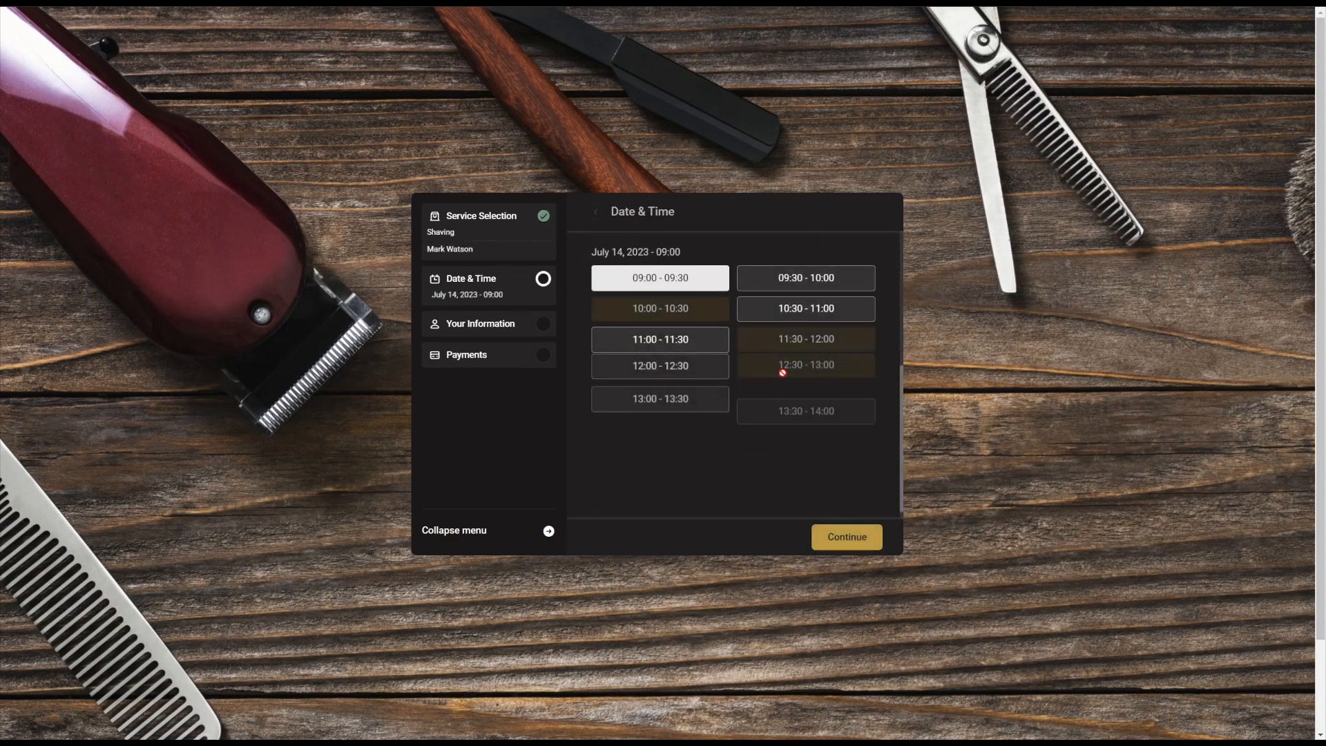
{"action": "scroll", "scroll_direction": "down", "scroll_amount": 3}
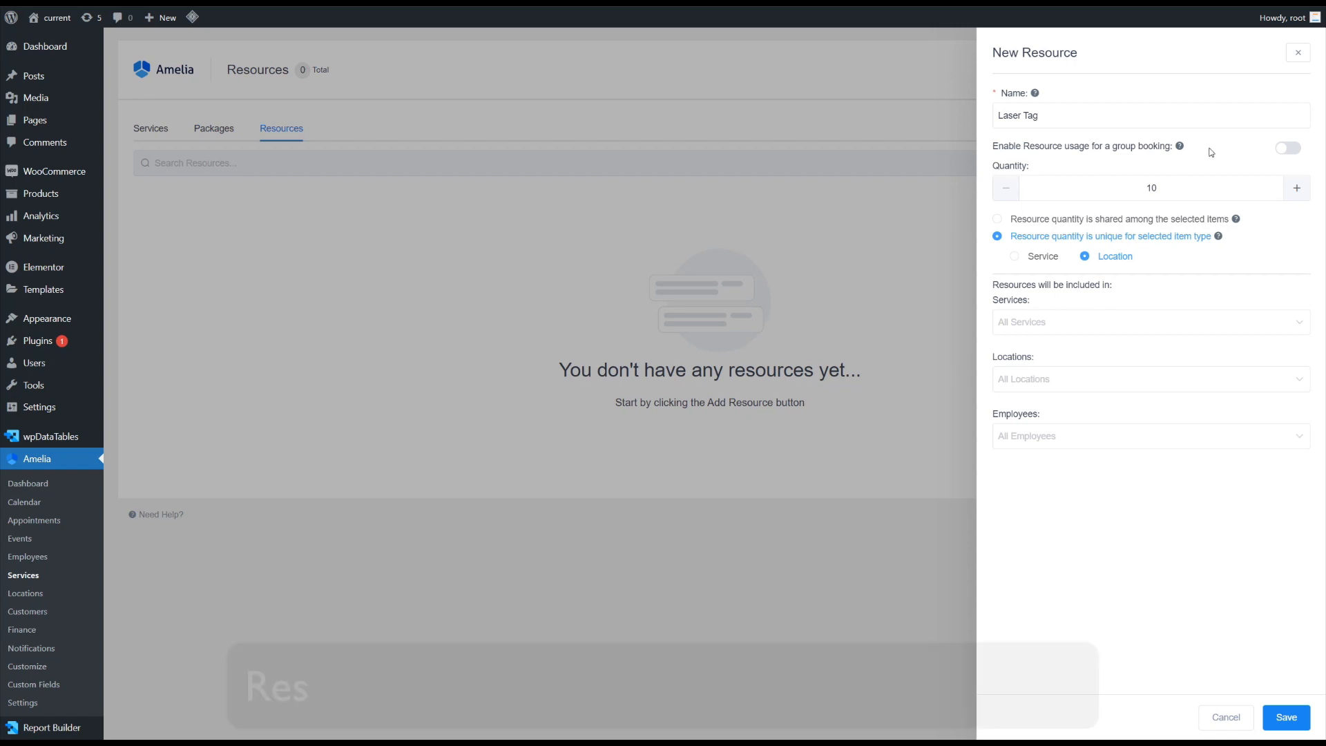
Switch on 'Enable Resource usage for a group booking' for the Laser Tag resource.
{"action": "left_click", "coordinate": [1285, 148]}
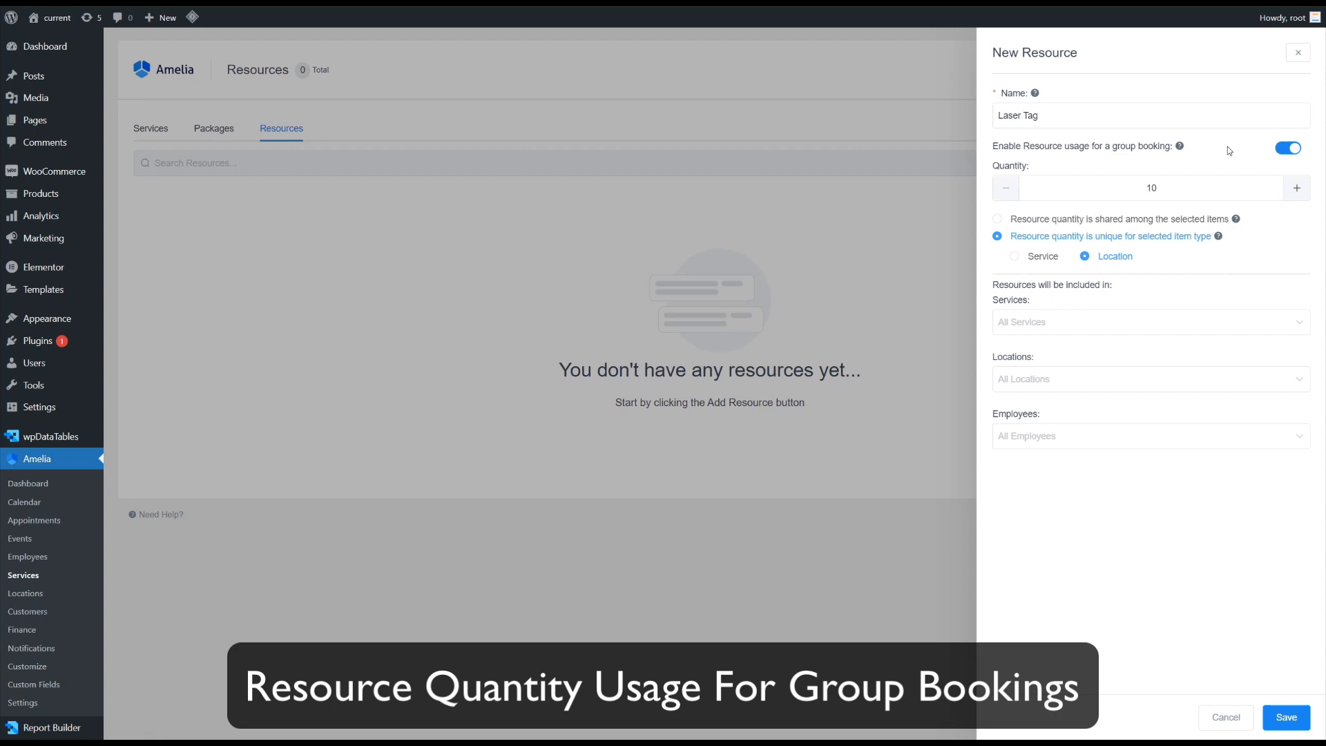
{"action": "mouse_move", "coordinate": [1204, 151]}
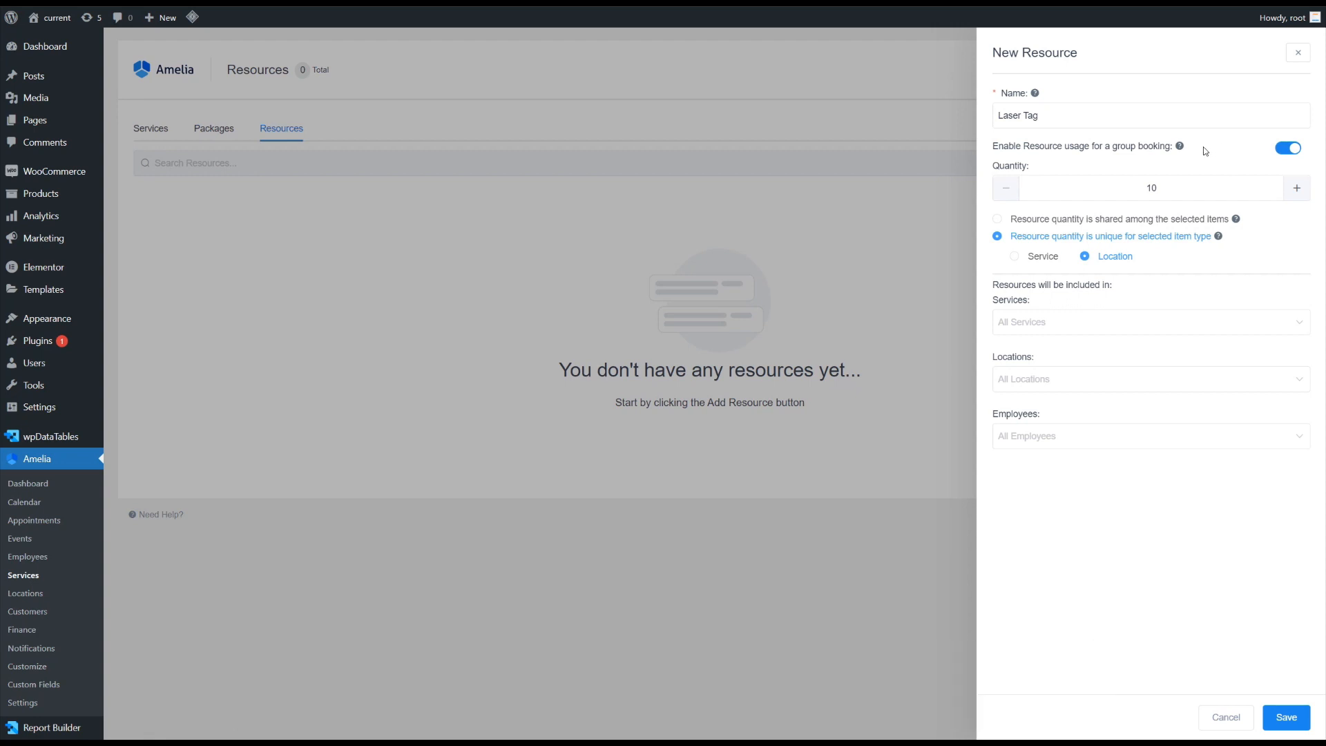
{"action": "mouse_move", "coordinate": [1197, 175]}
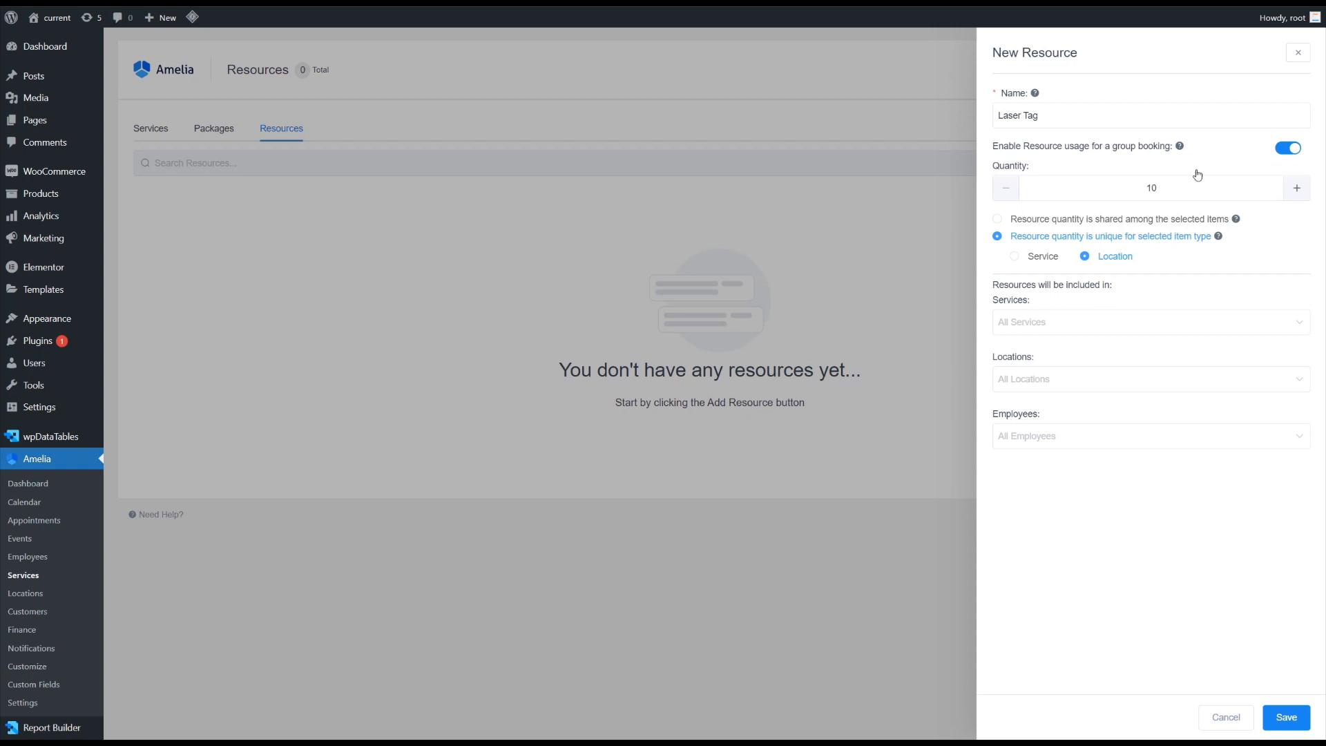
{"action": "mouse_move", "coordinate": [1202, 205]}
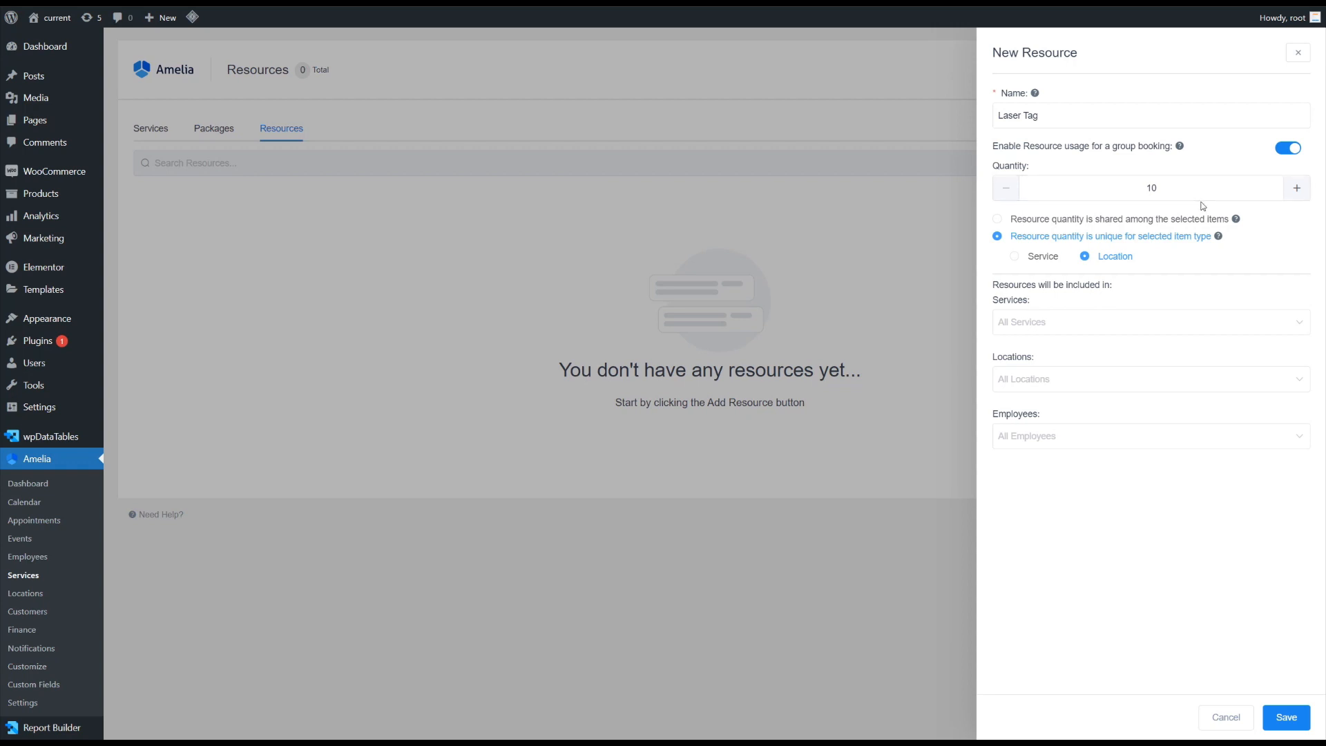